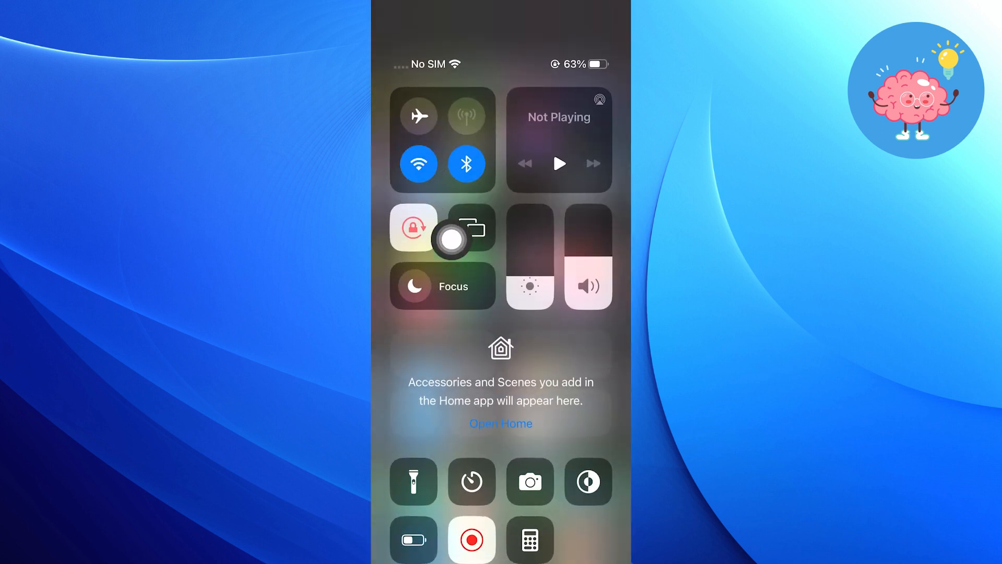
# Step: Dismiss Control Center so the App Library is visible
pyautogui.click(418, 164)
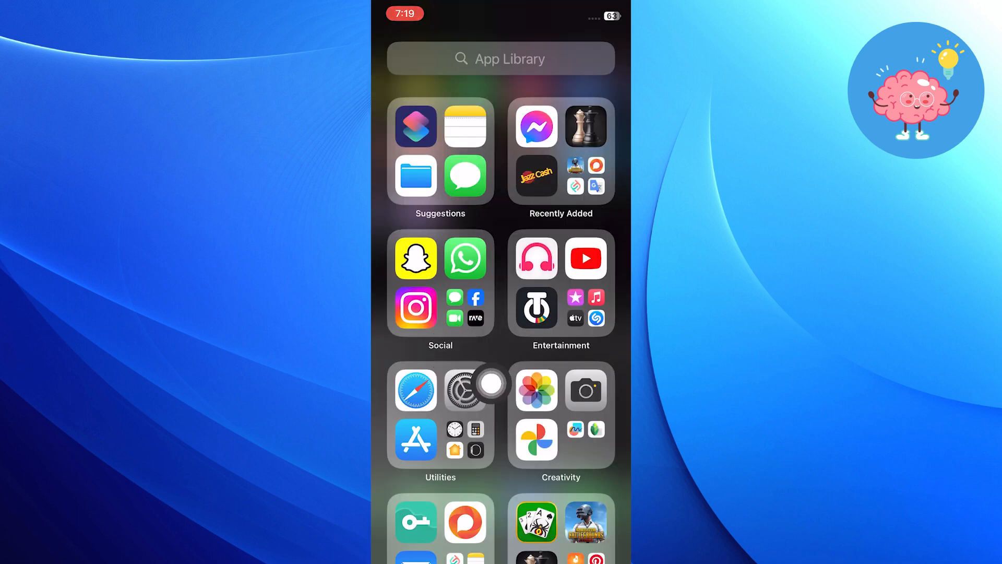
# Step: Forget the connected Wi-Fi network so Wi-Fi shows Not Connected in Settings
pyautogui.click(465, 390)
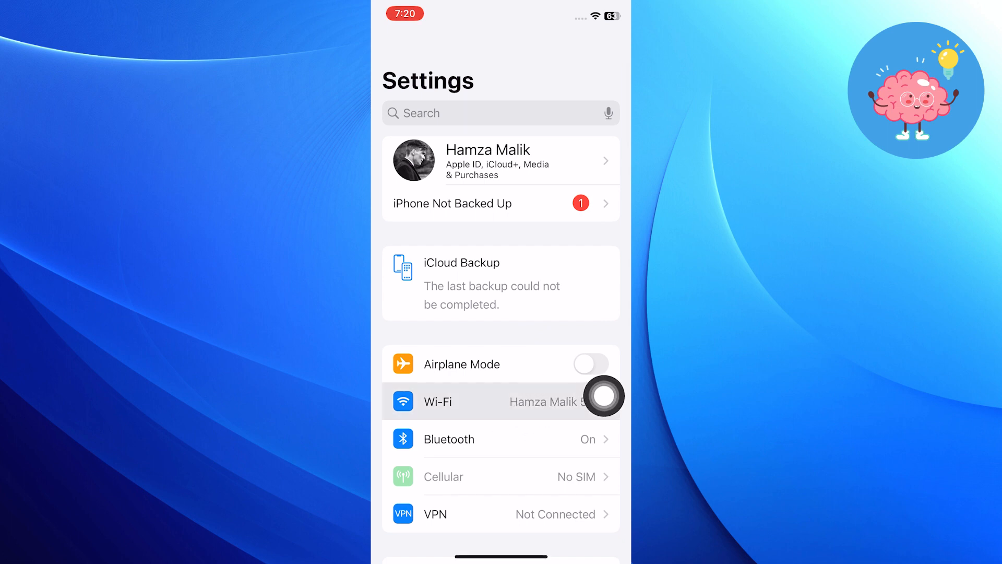
pyautogui.click(438, 402)
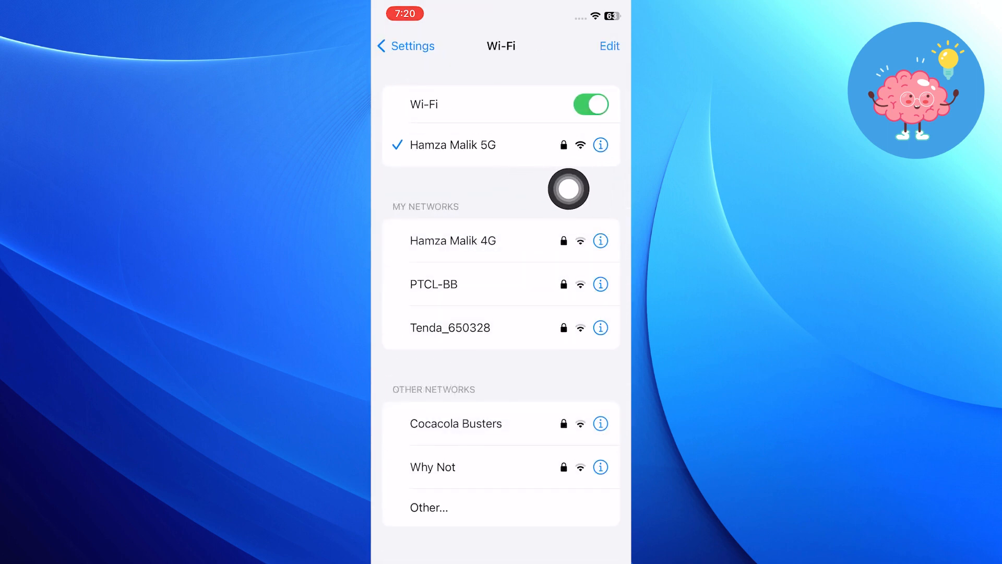
pyautogui.click(600, 145)
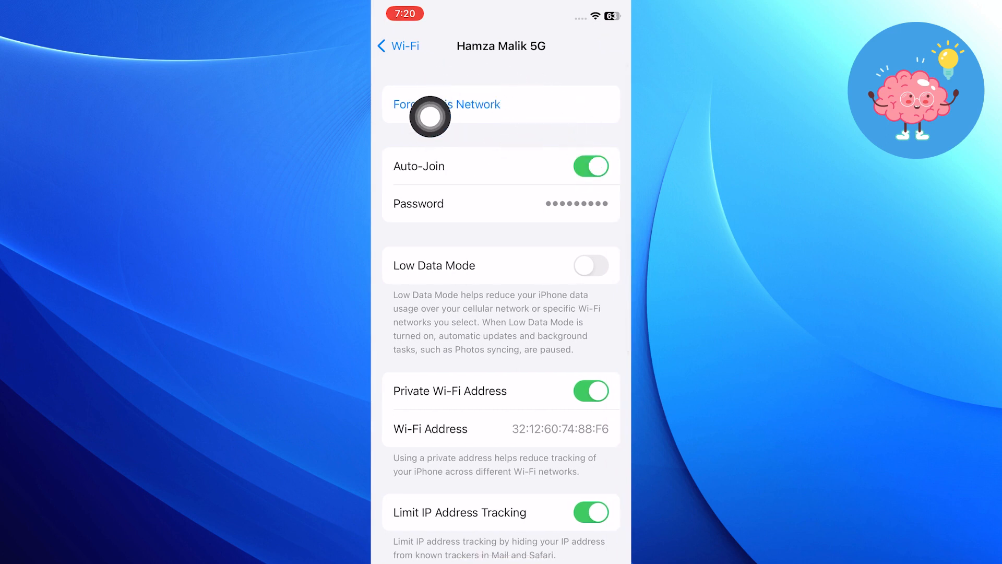
pyautogui.moveTo(398, 146)
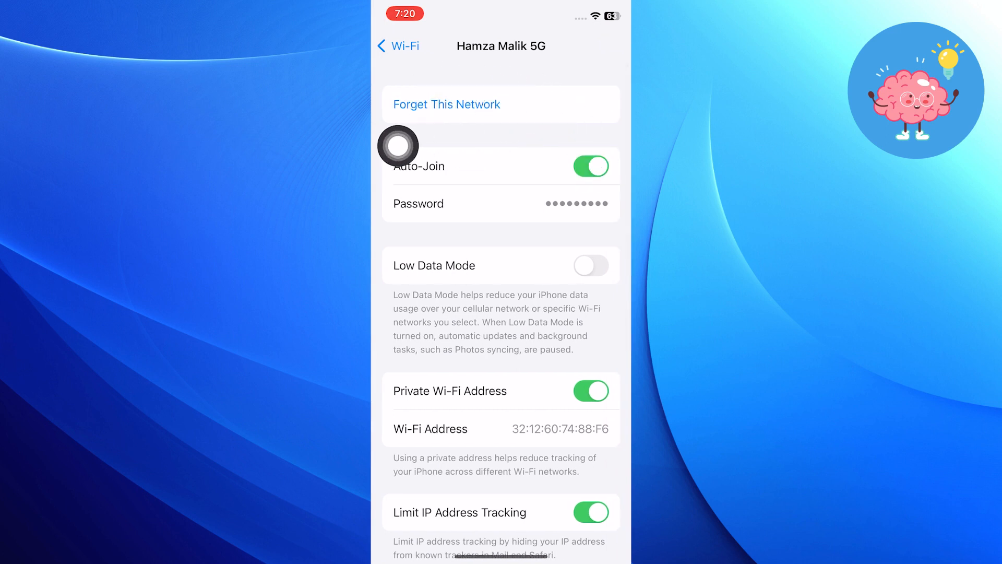
pyautogui.click(399, 45)
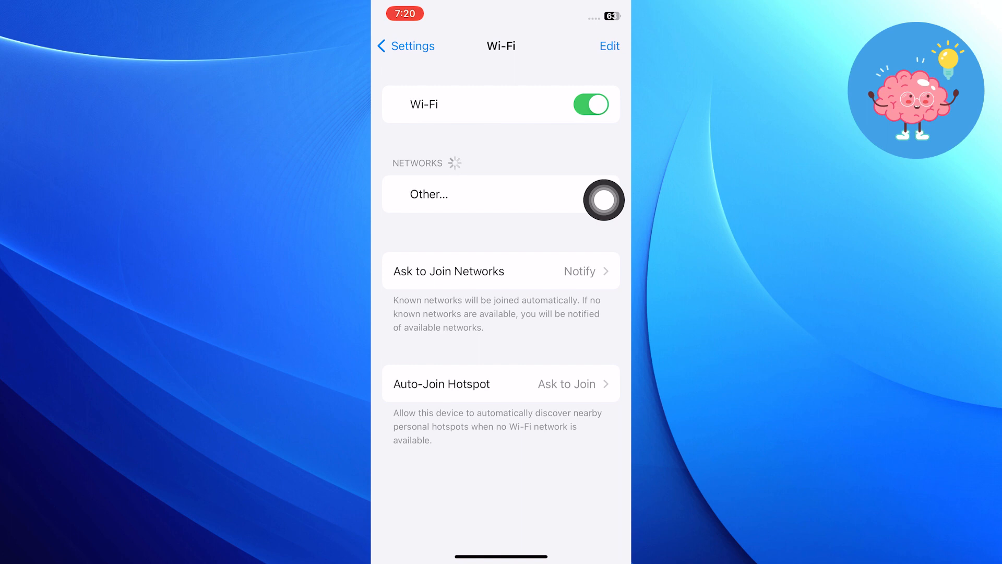
pyautogui.click(406, 46)
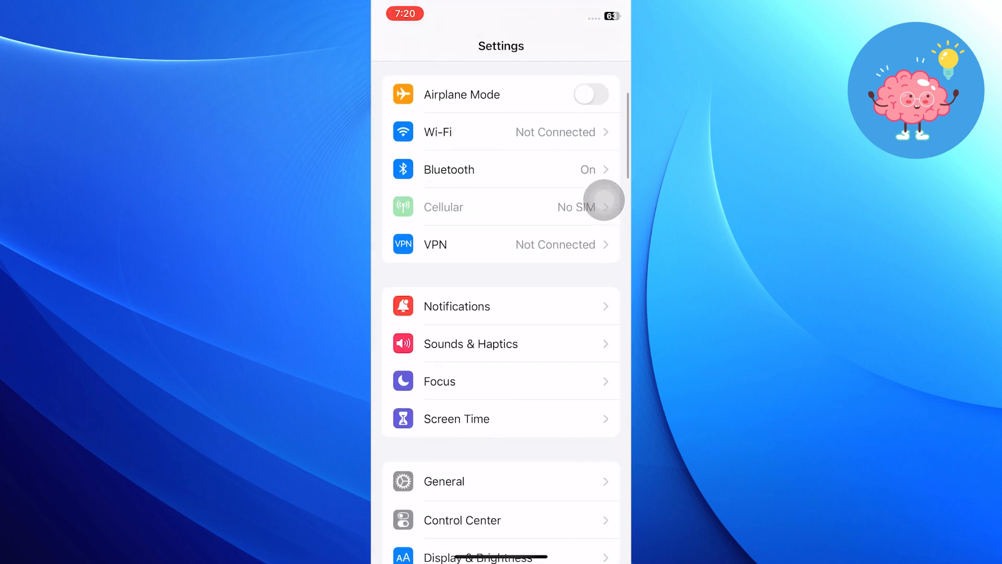
# Step: Check Software Update under General, confirming iOS 16.7.2 is available, and return to General
pyautogui.scroll(-3)
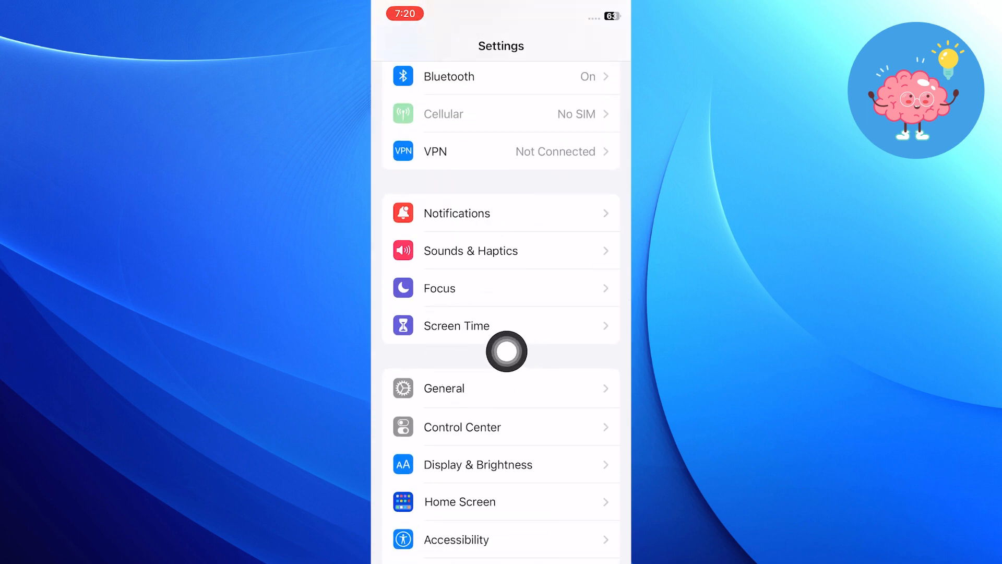
pyautogui.click(444, 388)
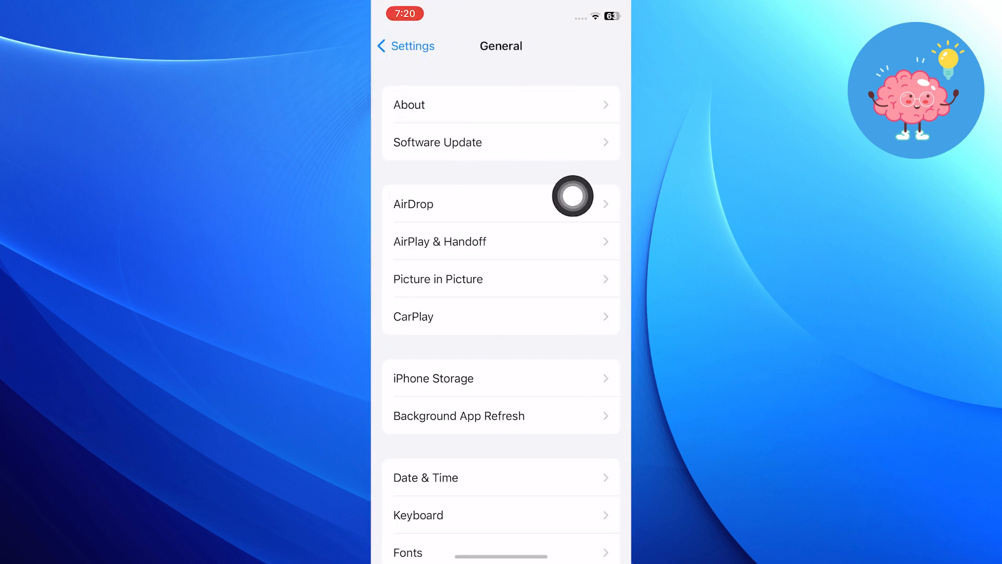
pyautogui.click(438, 142)
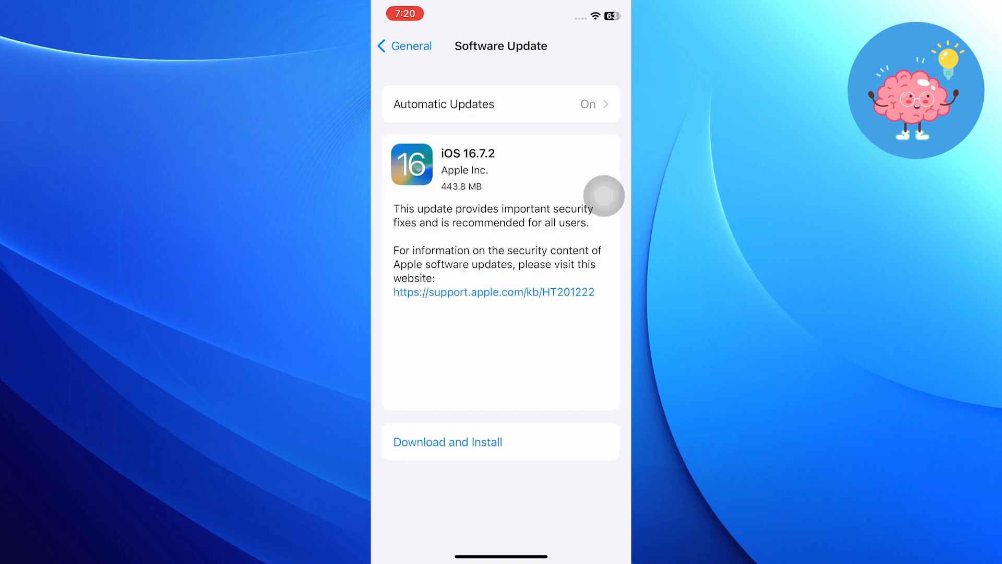
pyautogui.click(405, 45)
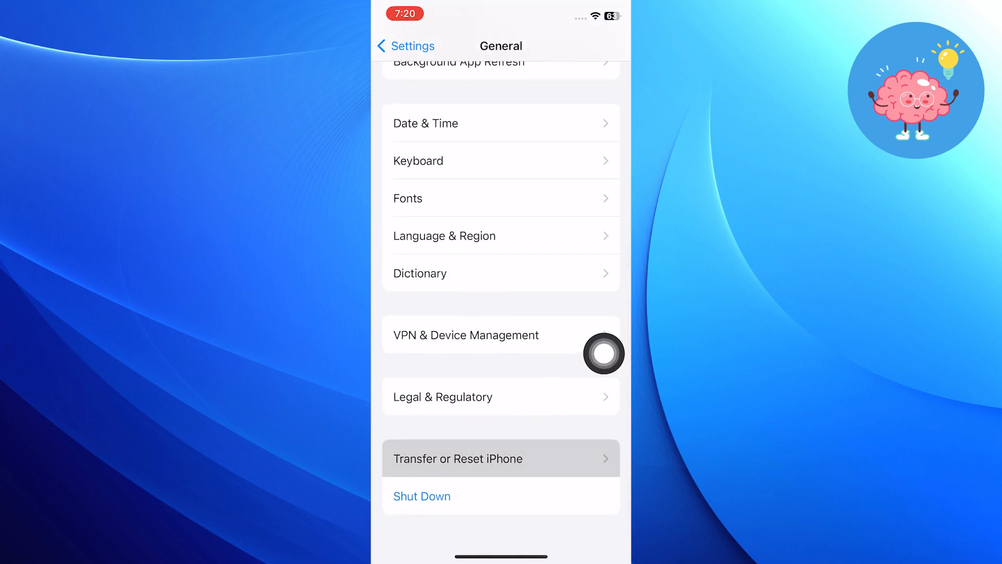
# Step: Show the reset options sheet, including Reset All Settings, under Transfer or Reset iPhone
pyautogui.click(458, 458)
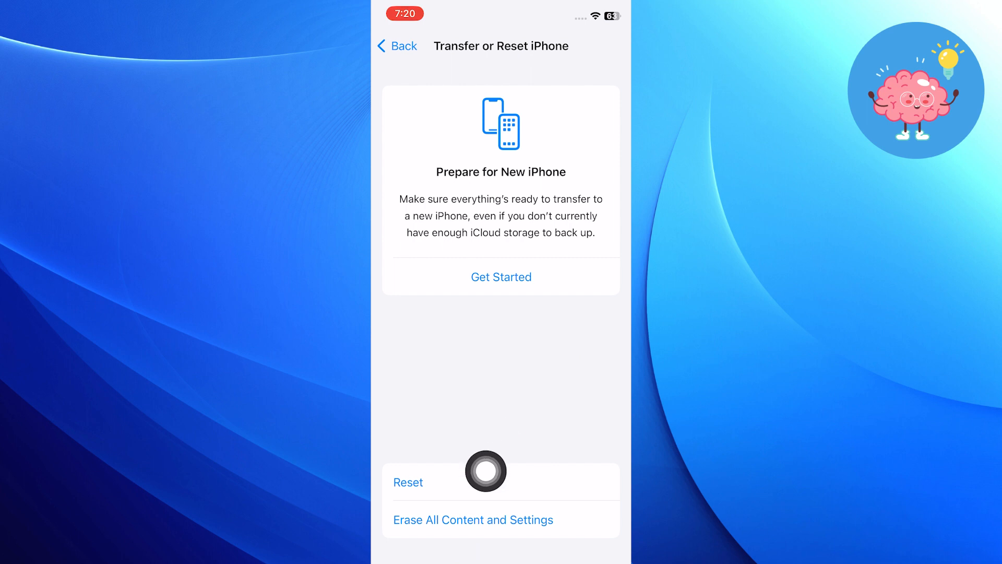
pyautogui.click(408, 482)
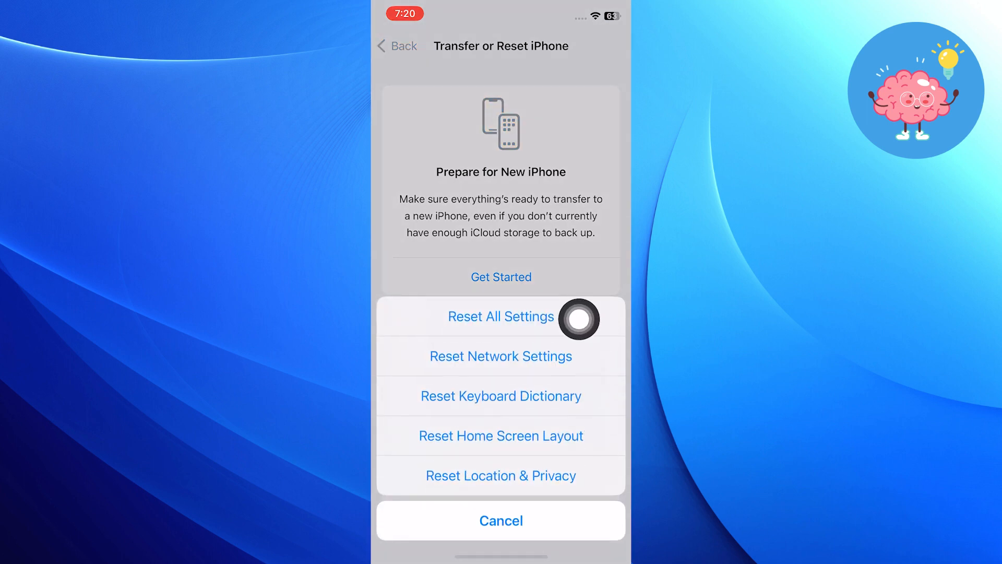